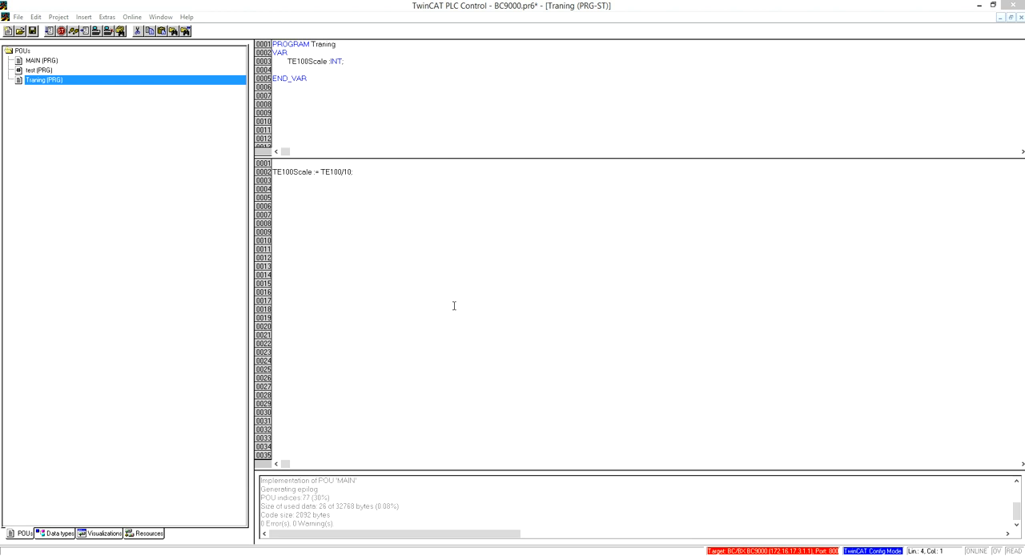
mouse_move(416, 373)
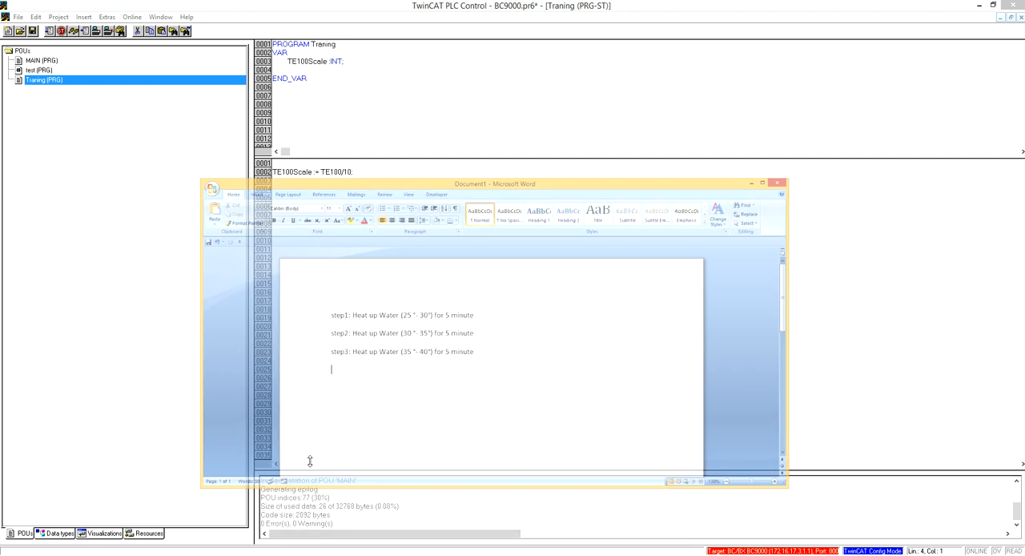
Step: Bring the Word notes with the three heat-up water steps to the front
left_click(763, 183)
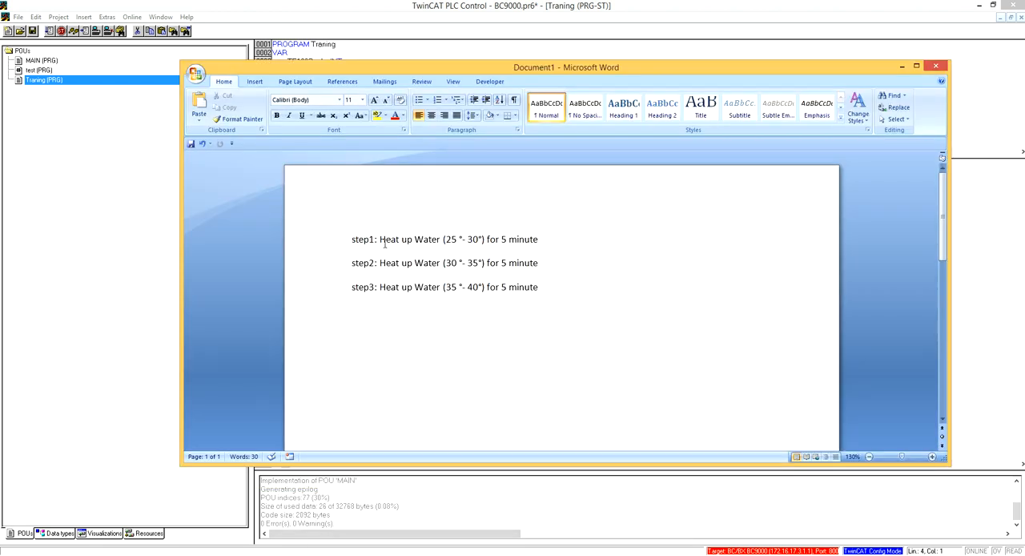
mouse_move(422, 243)
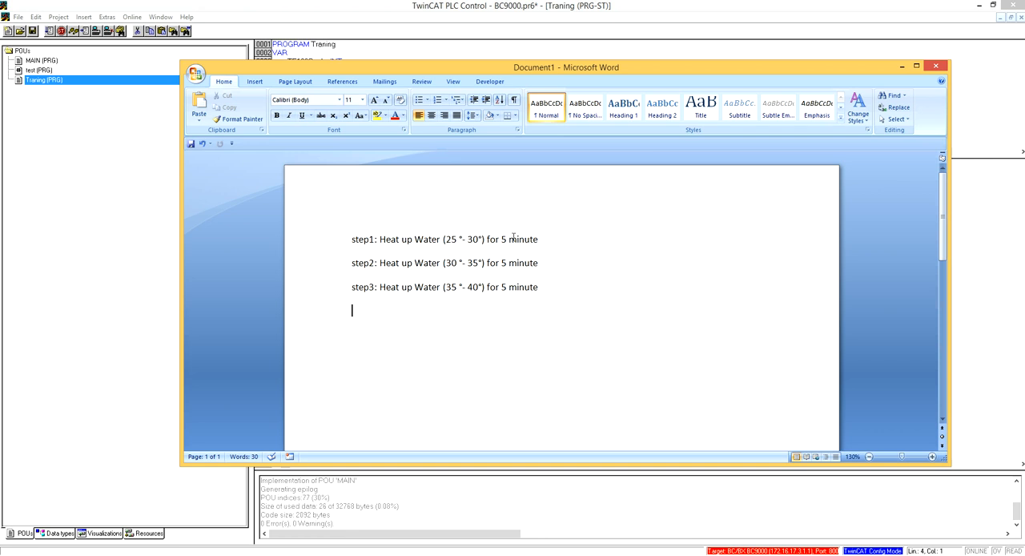
mouse_move(521, 269)
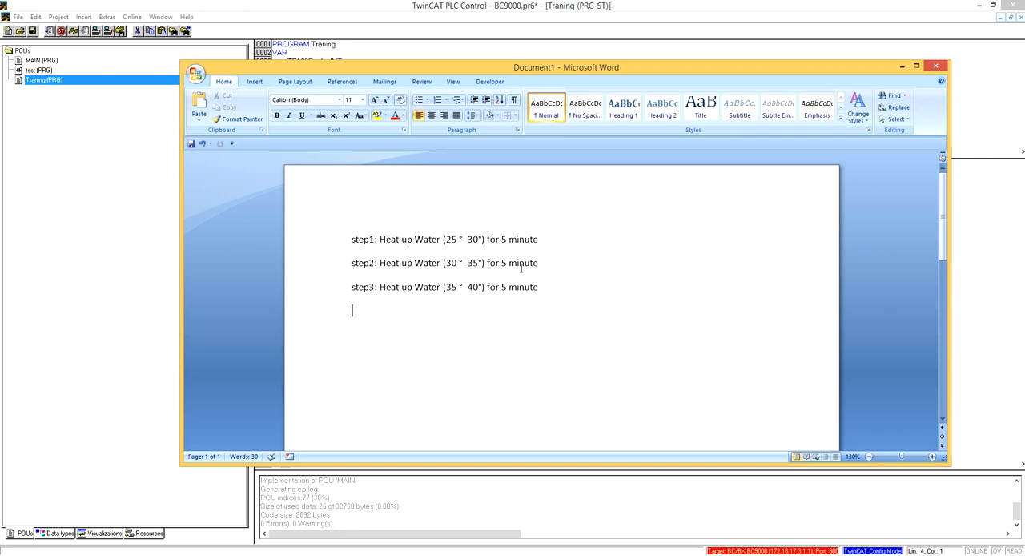
mouse_move(456, 264)
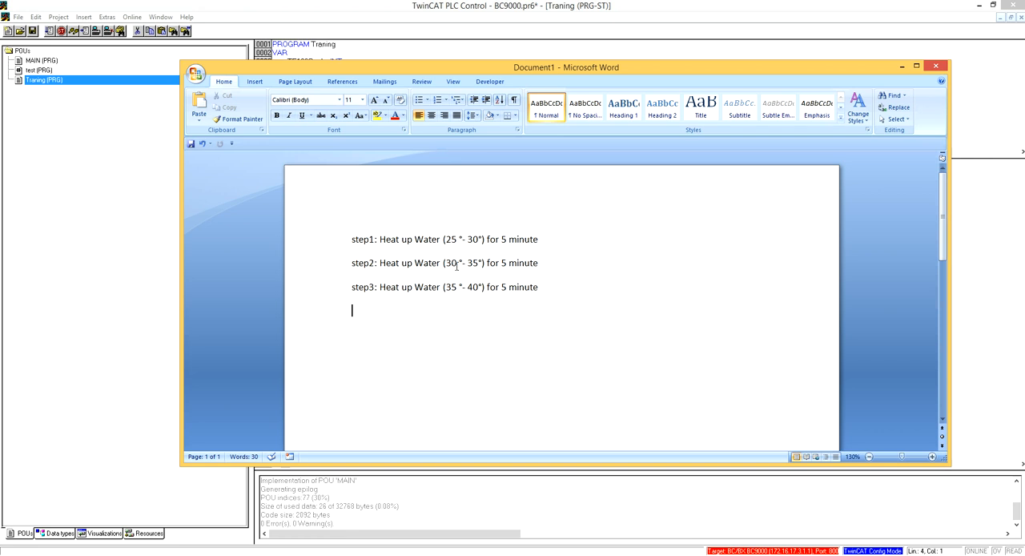
mouse_move(518, 265)
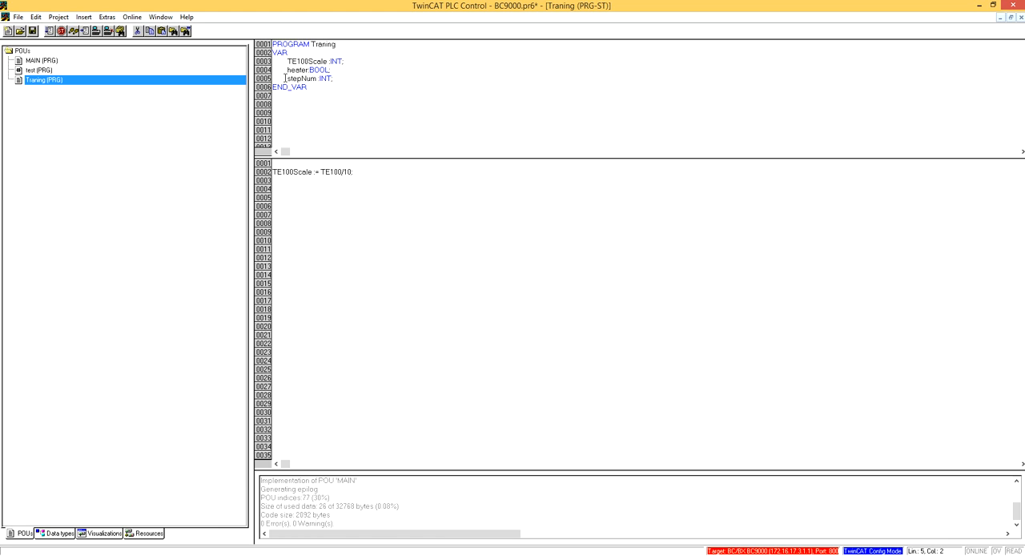
Step: Declare 'heater : BOOL;' and 'stepNum : INT;' in the Training VAR block
double_click(307, 70)
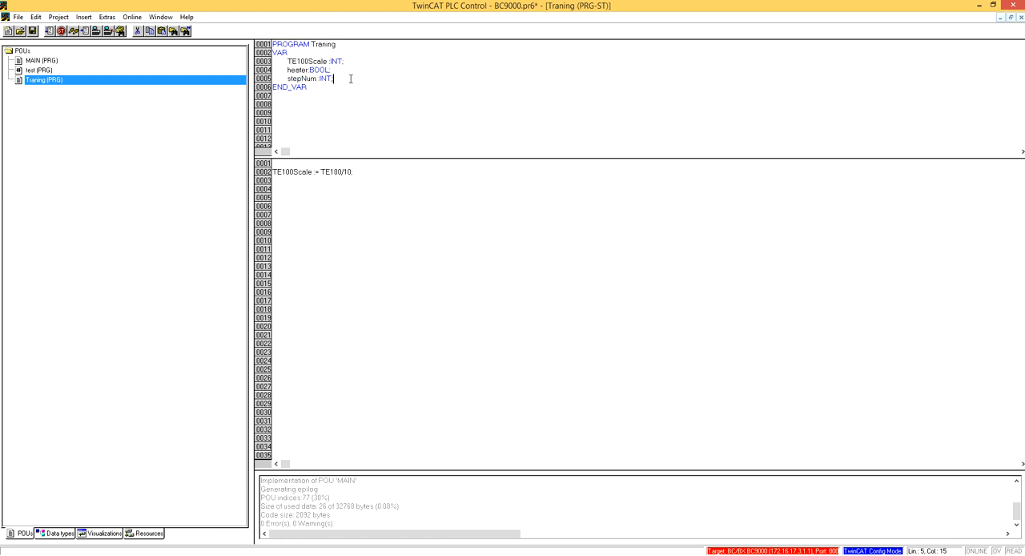
double_click(306, 78)
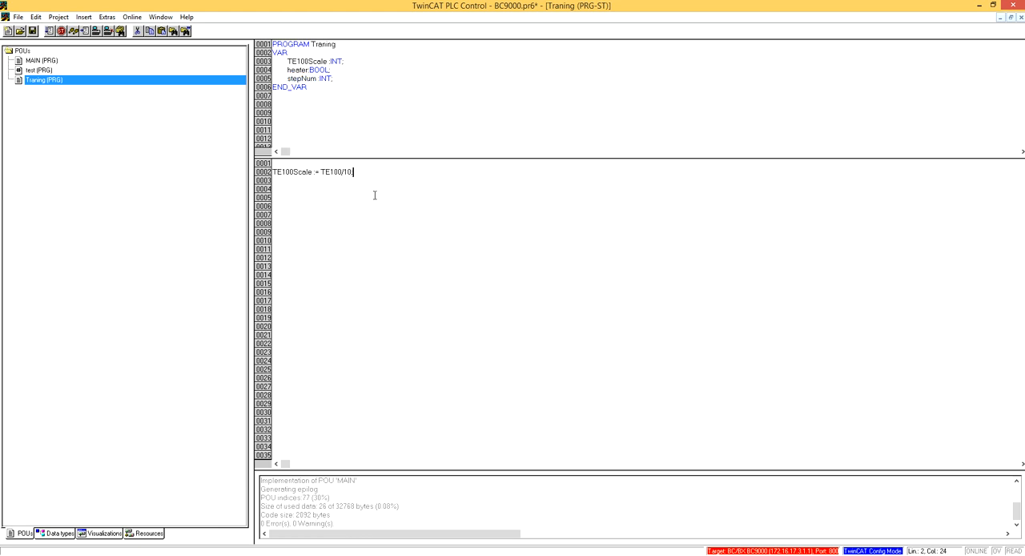
Step: Write 'CASE stepNum OF' below the scaling line with labels 1:, 2: and 3:
key("Return")
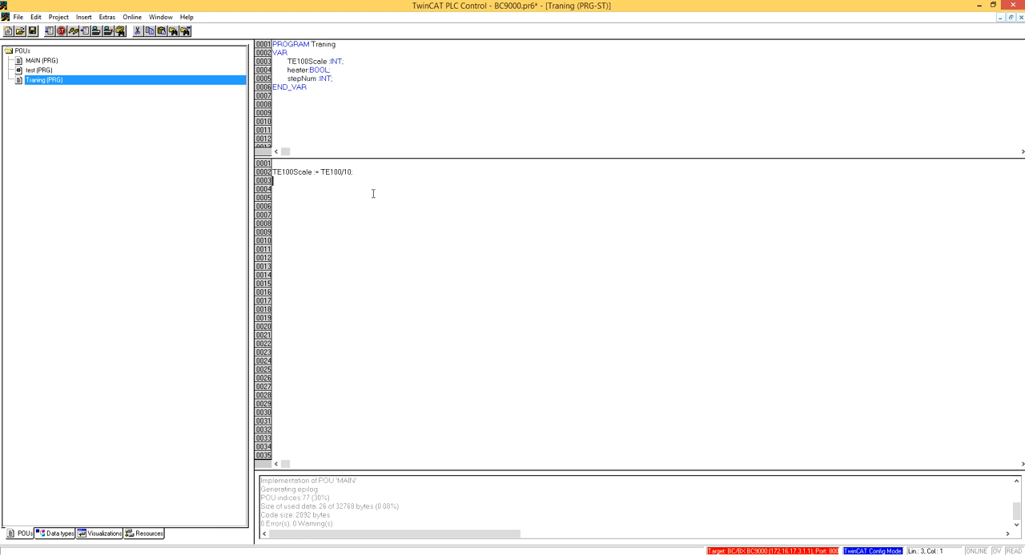
mouse_move(359, 212)
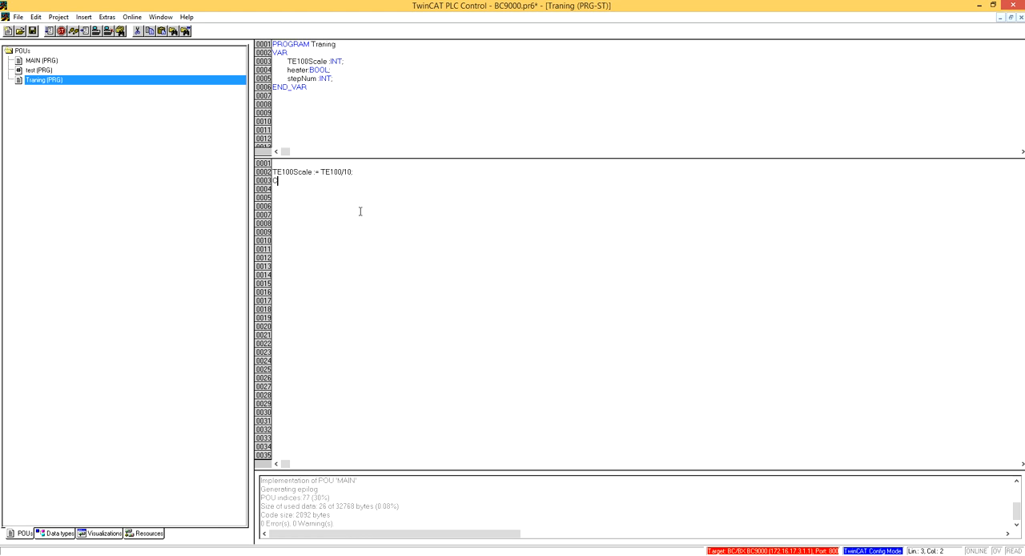
type("Case s")
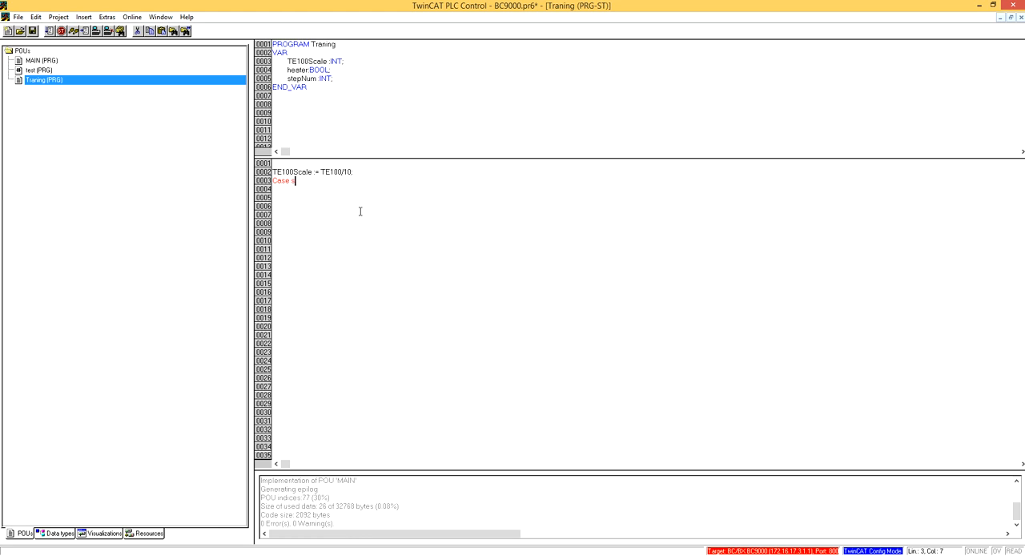
type("tepNum OF")
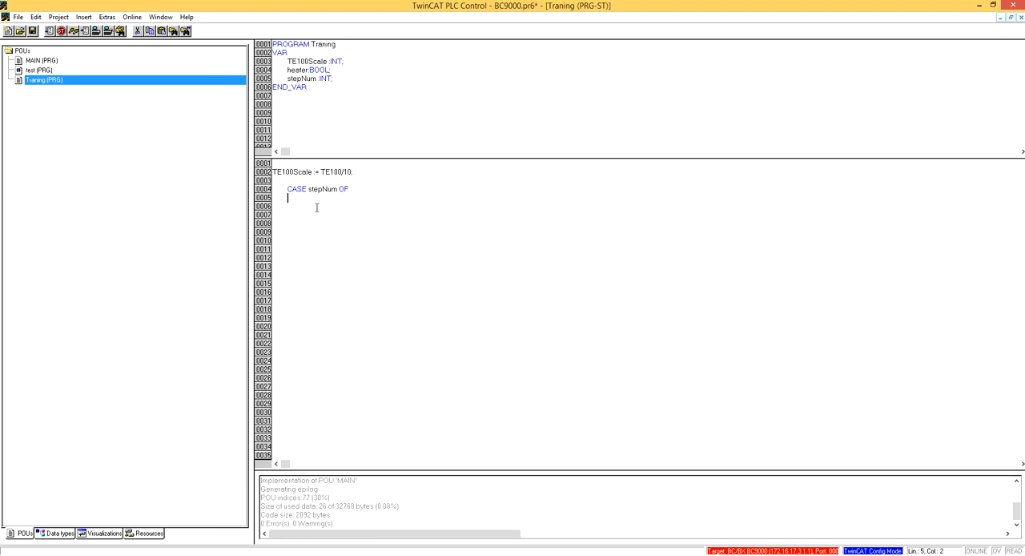
type("1:")
left_click(647, 215)
type("2:")
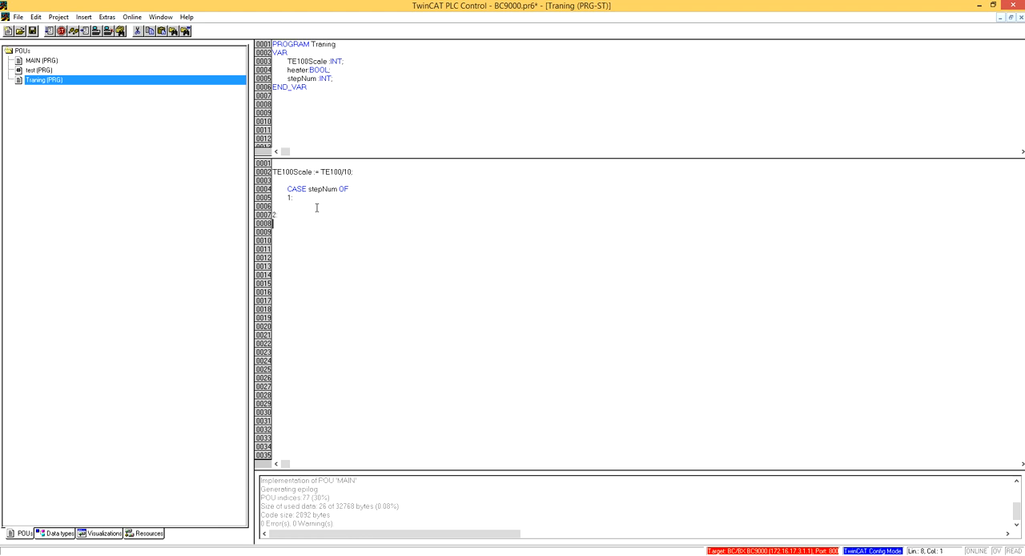
type("3:")
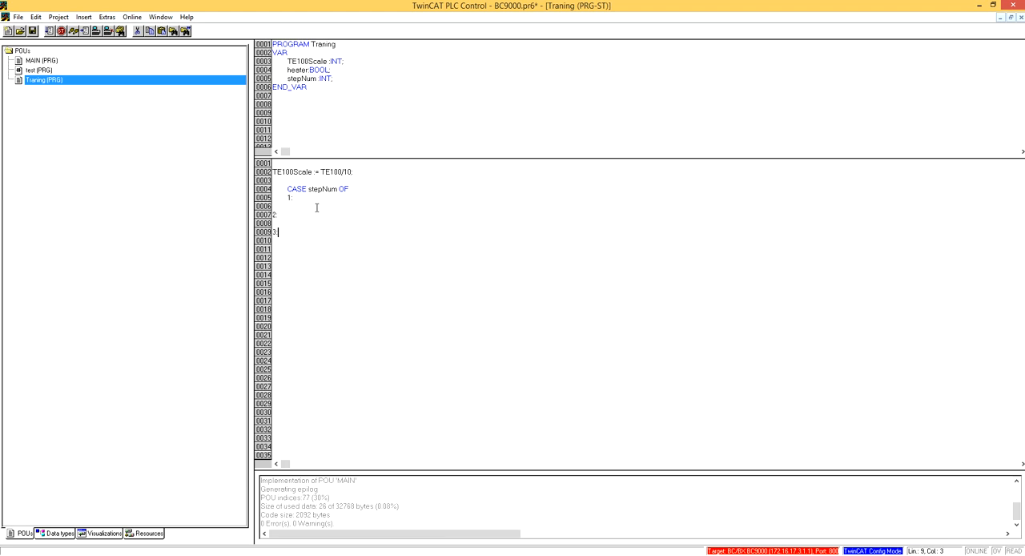
left_click(272, 214)
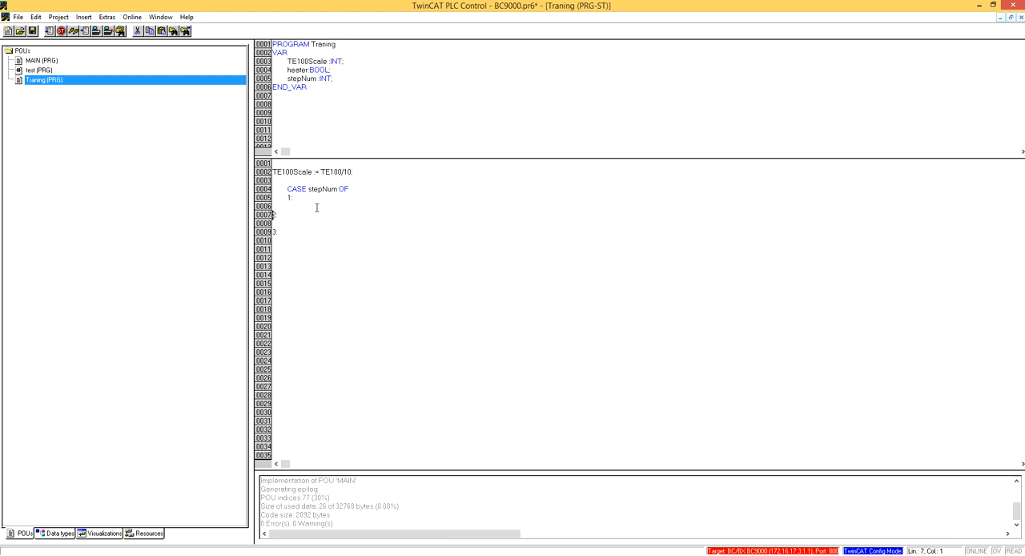
type("2")
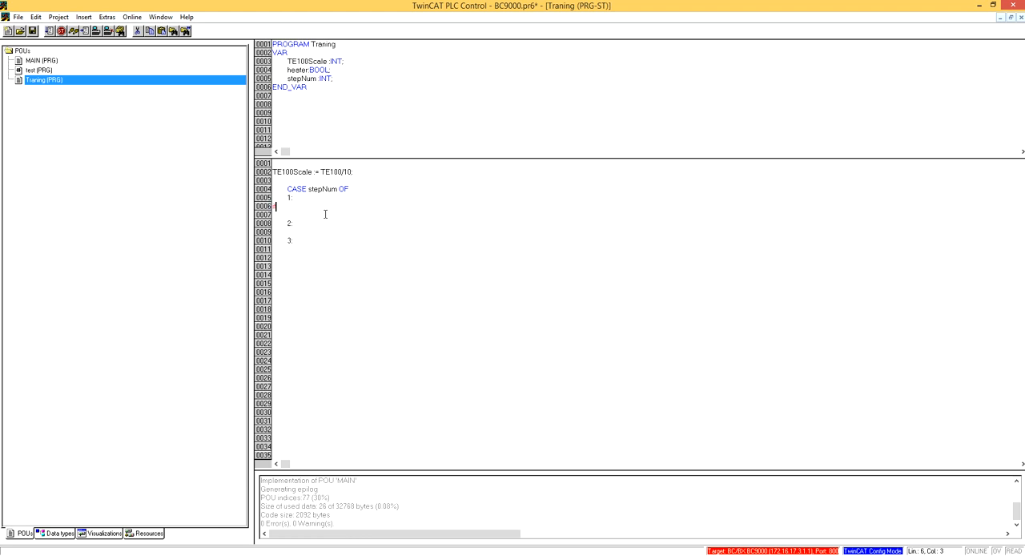
type("(")
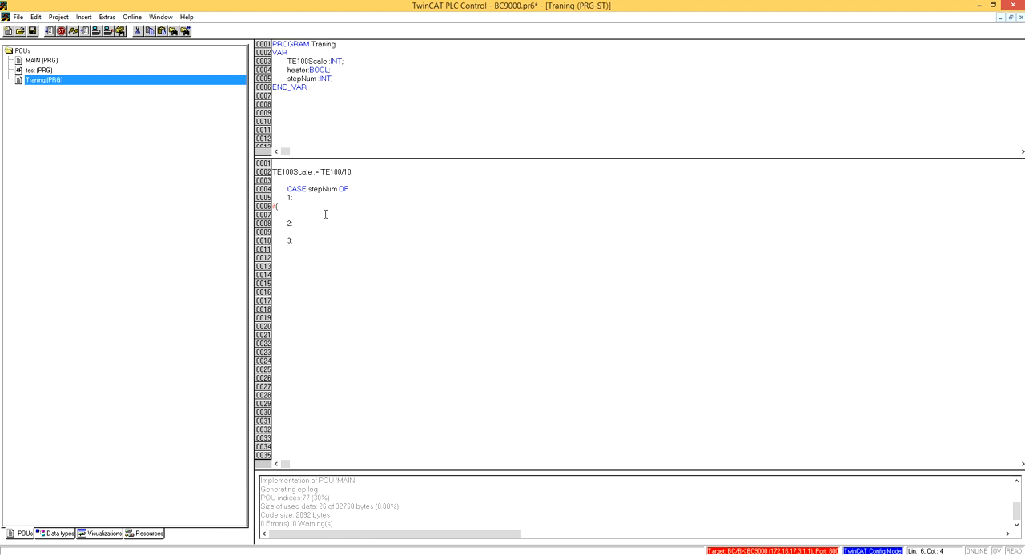
Step: Under case 1 write the IF condition TE100Scale > 25 AND TE100Scale < 30 THEN
type("Te10")
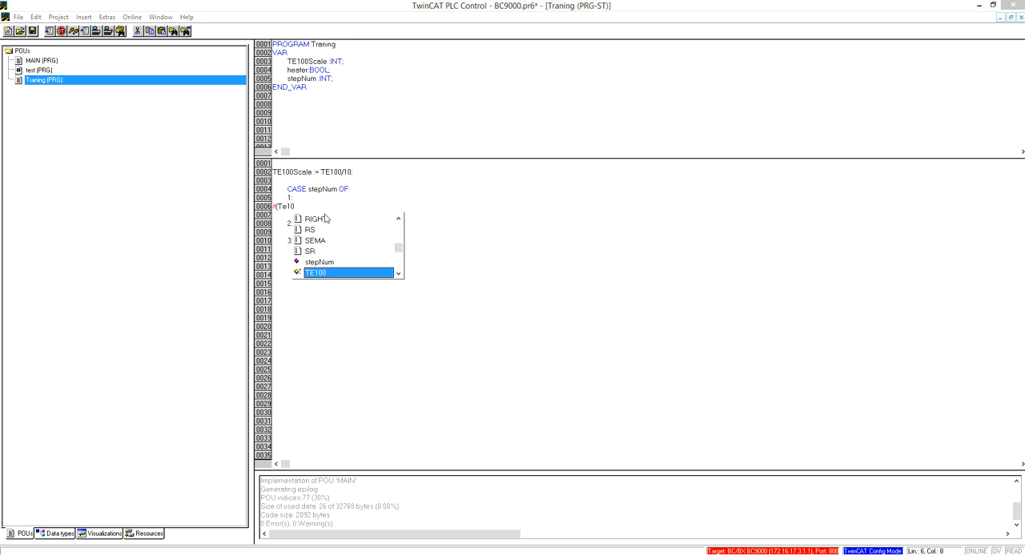
key("Backspace")
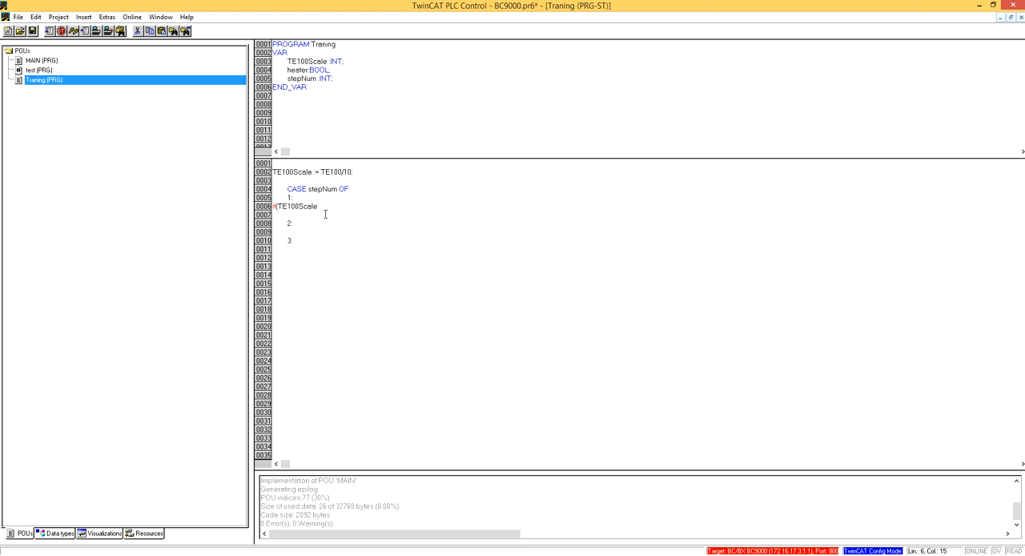
type("> 25")
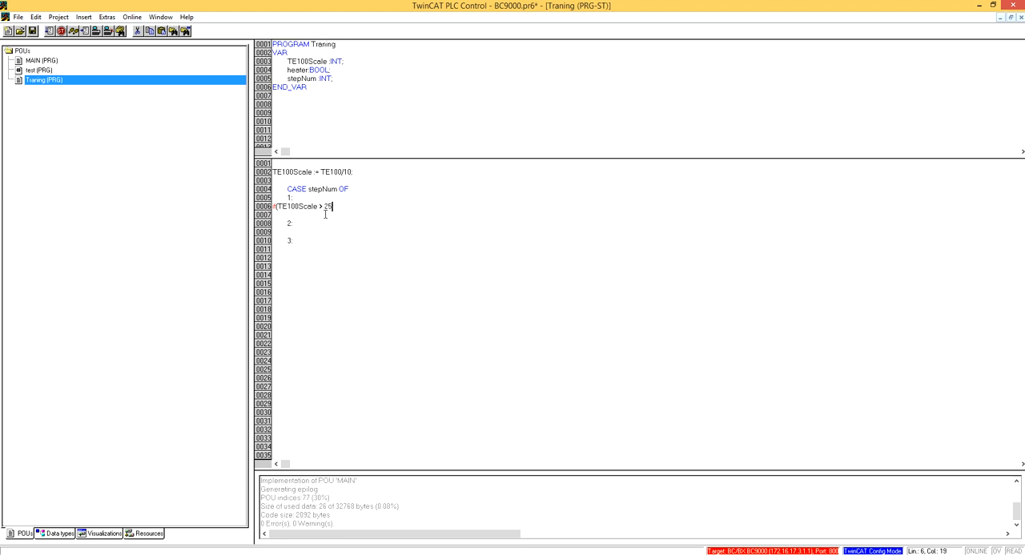
type("A")
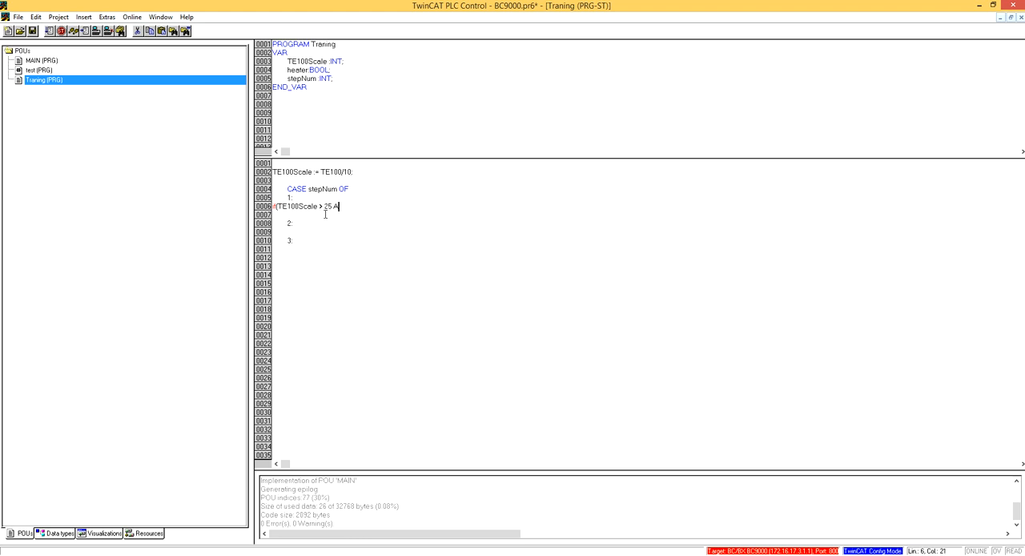
type("ND")
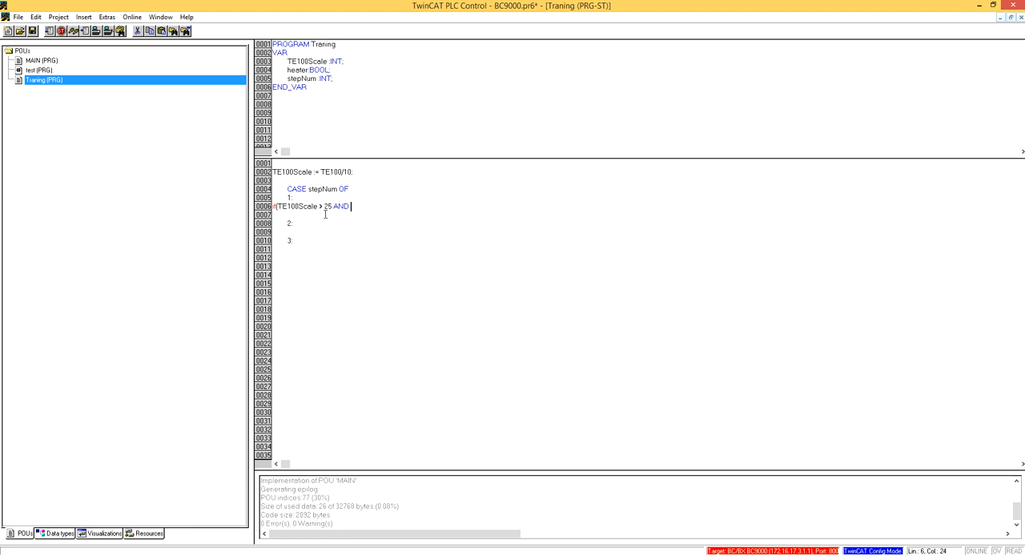
type("<")
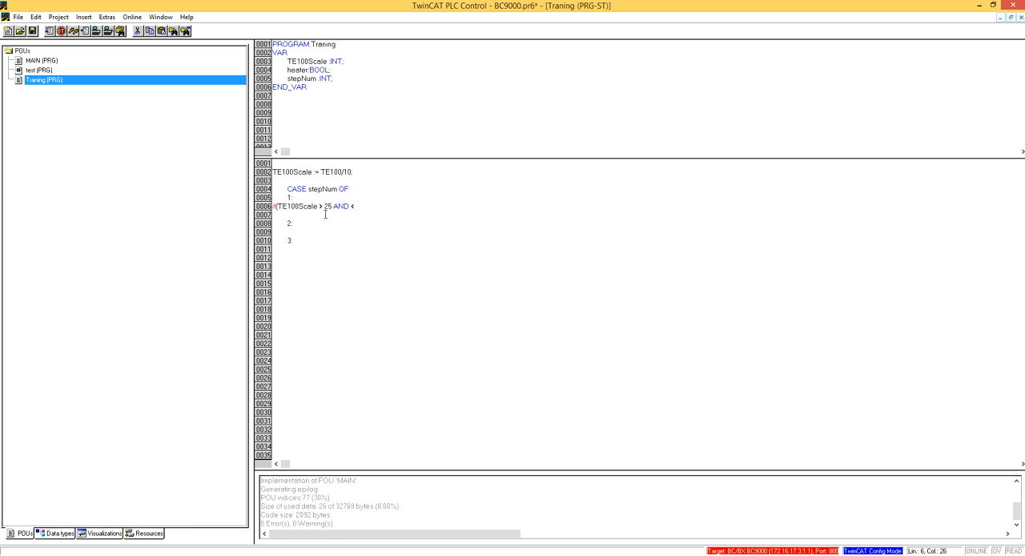
left_click(319, 205)
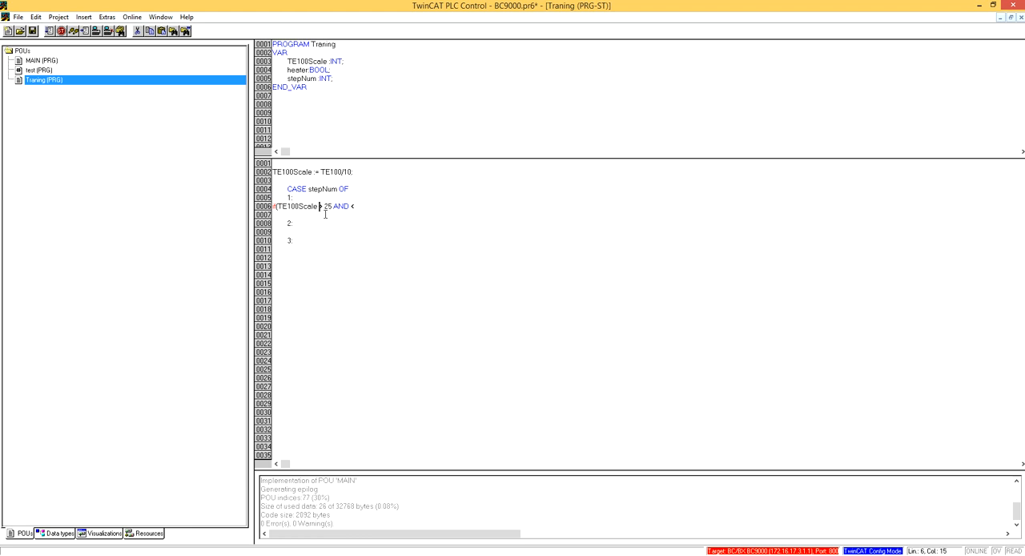
double_click(296, 205)
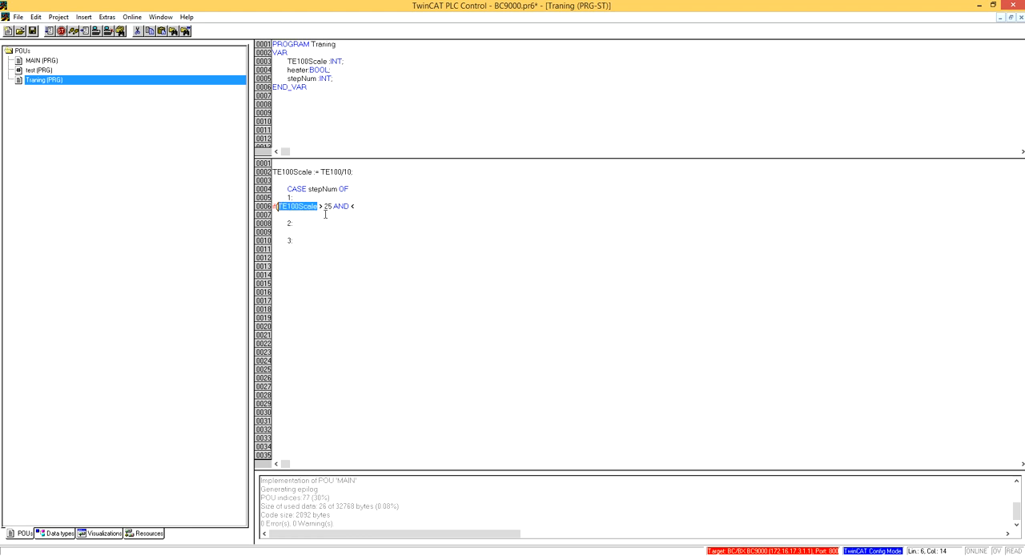
left_click(340, 205)
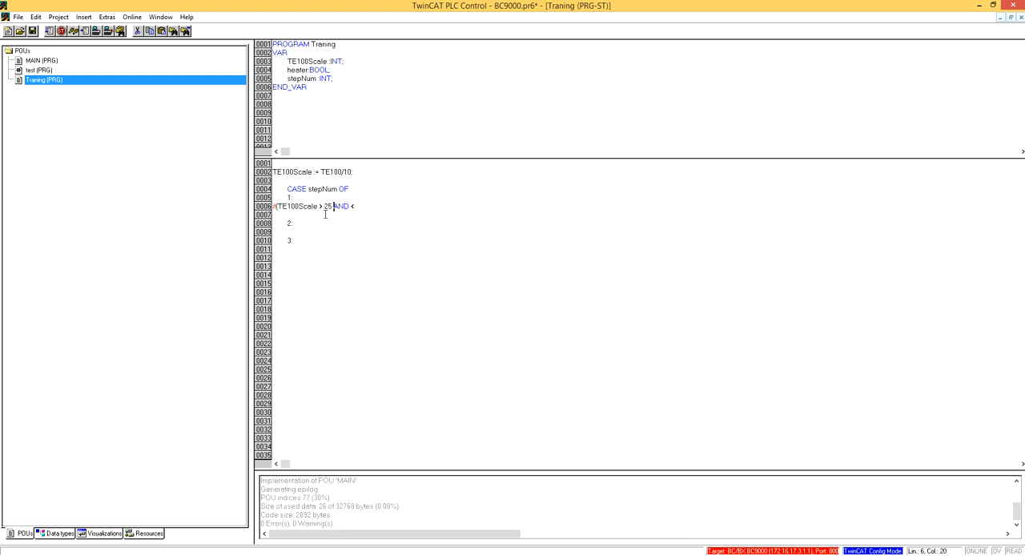
type("TE100Scale")
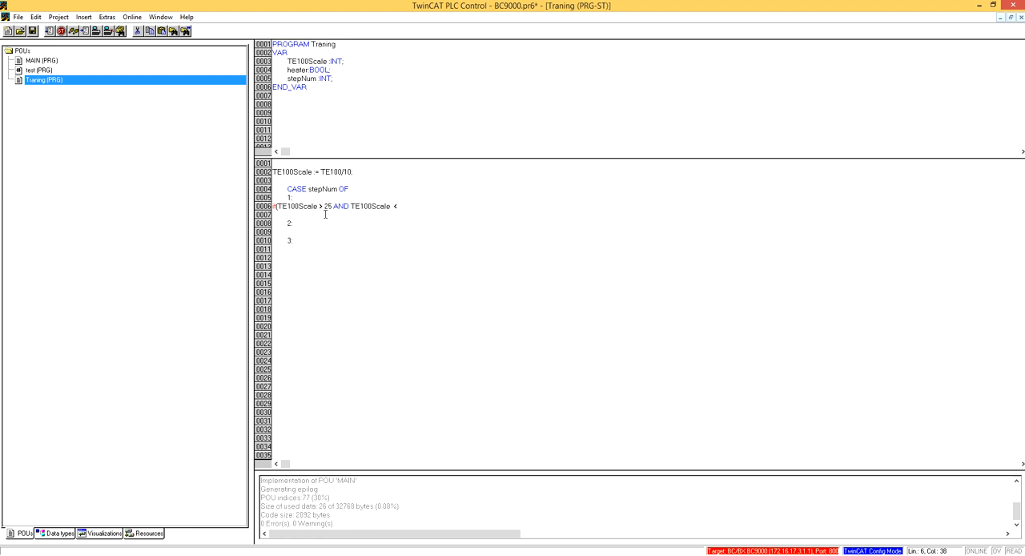
type("30)")
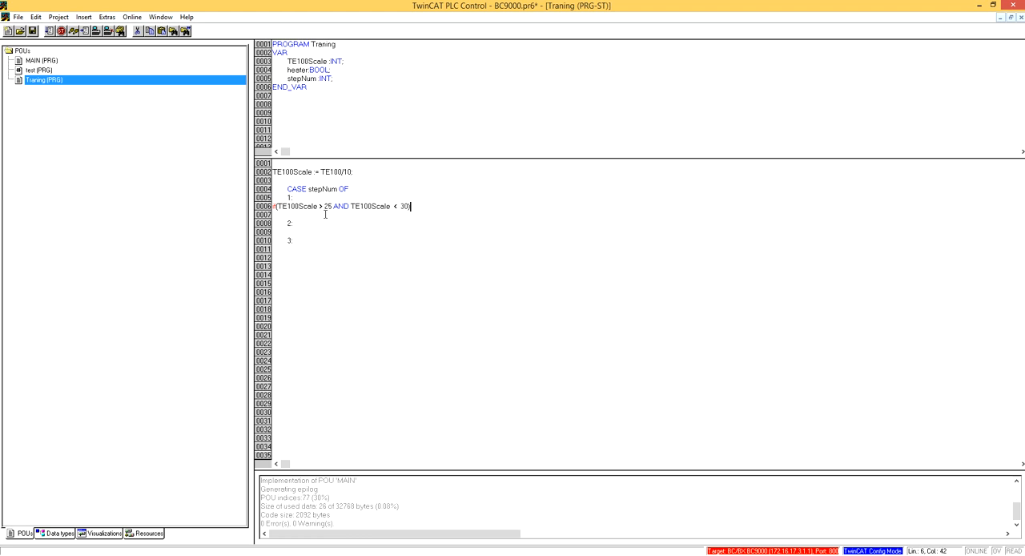
type("Th")
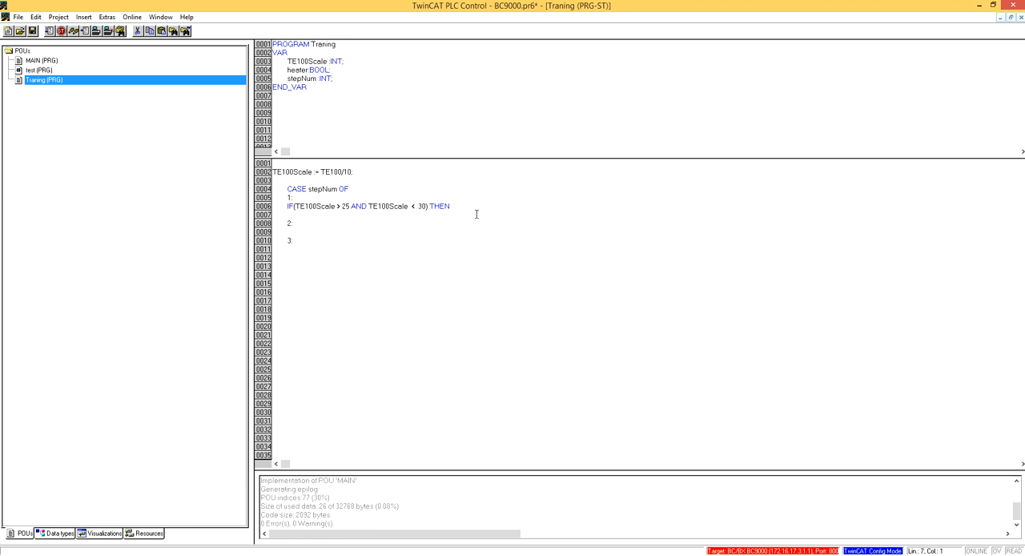
Step: Set heater := TRUE, ELSE heater := FALSE and END_IF, cancelling the Declare Variable prompt
left_click(478, 214)
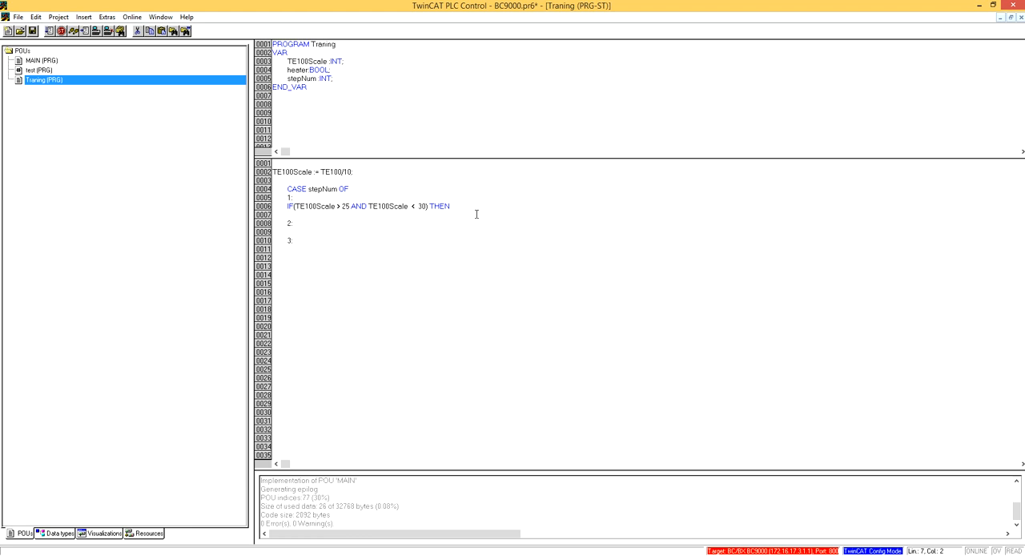
type("he")
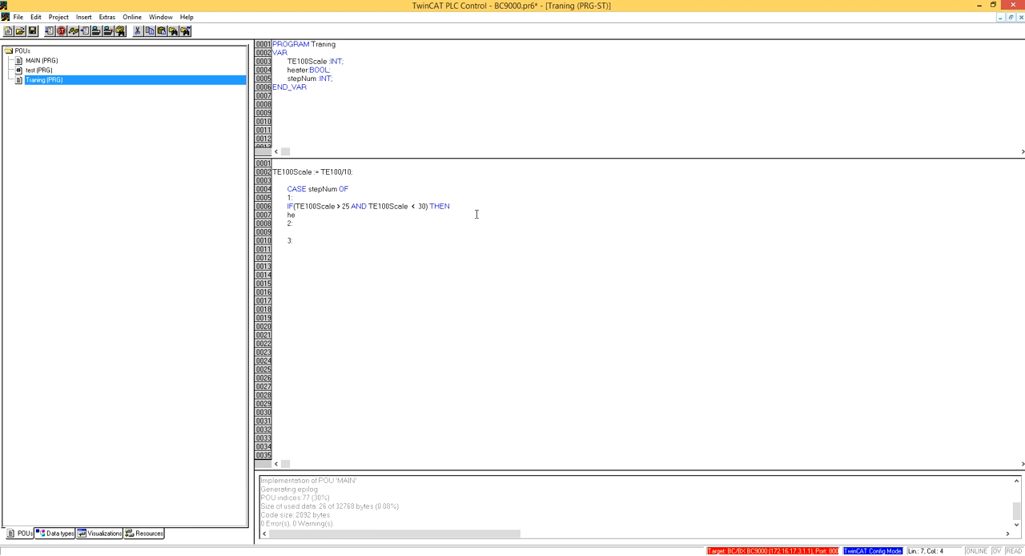
type("ater :=")
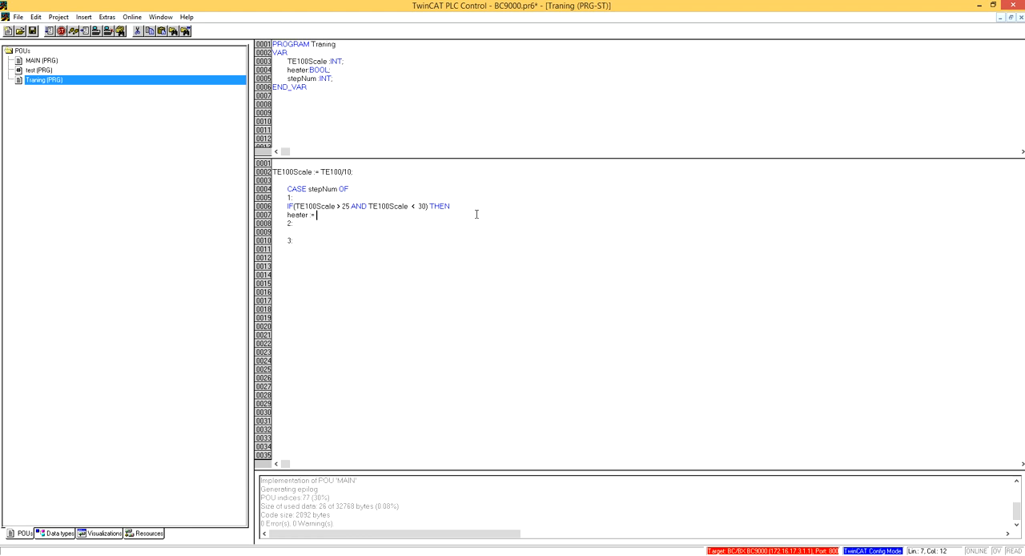
type("true")
type("ELSE")
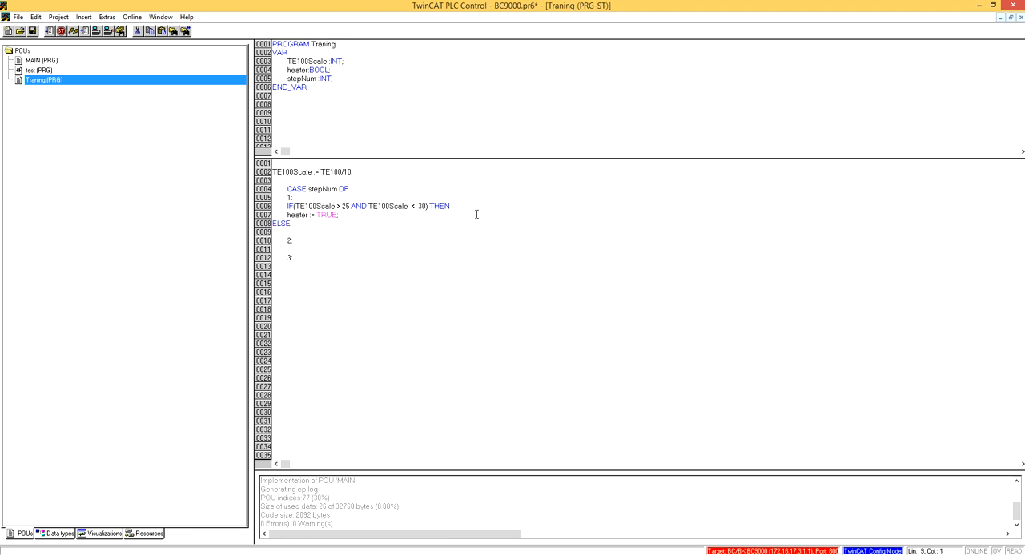
type("heater := fale;")
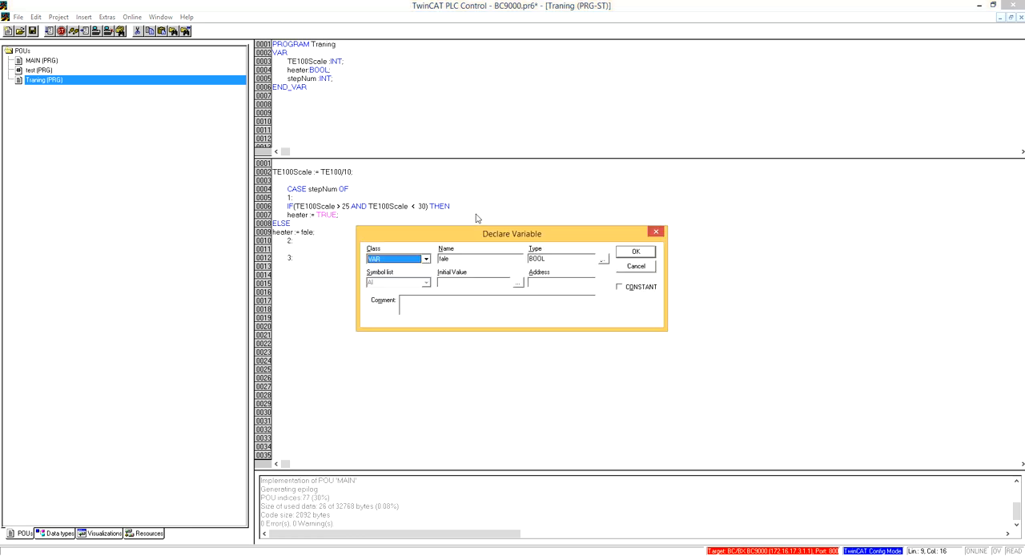
left_click(635, 266)
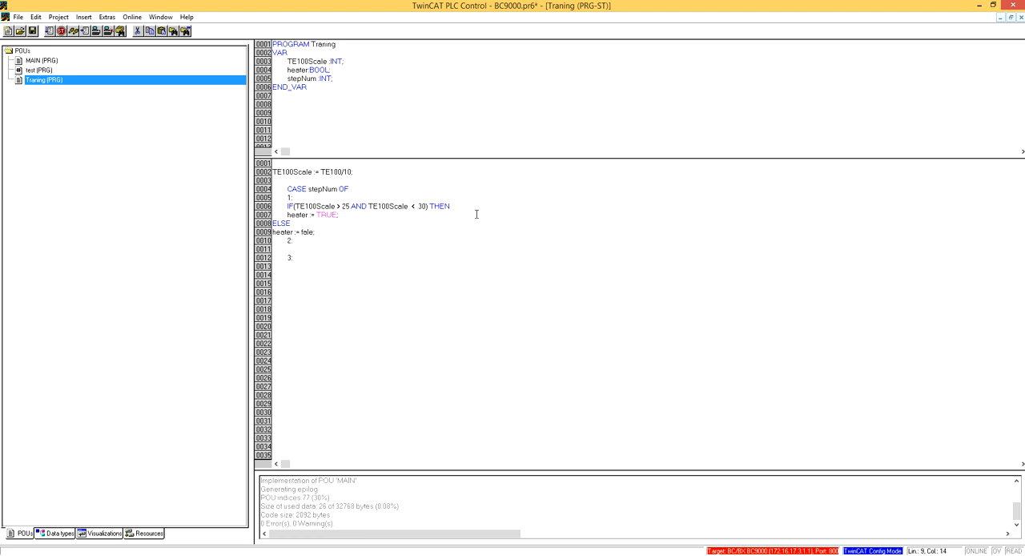
type("FALSE")
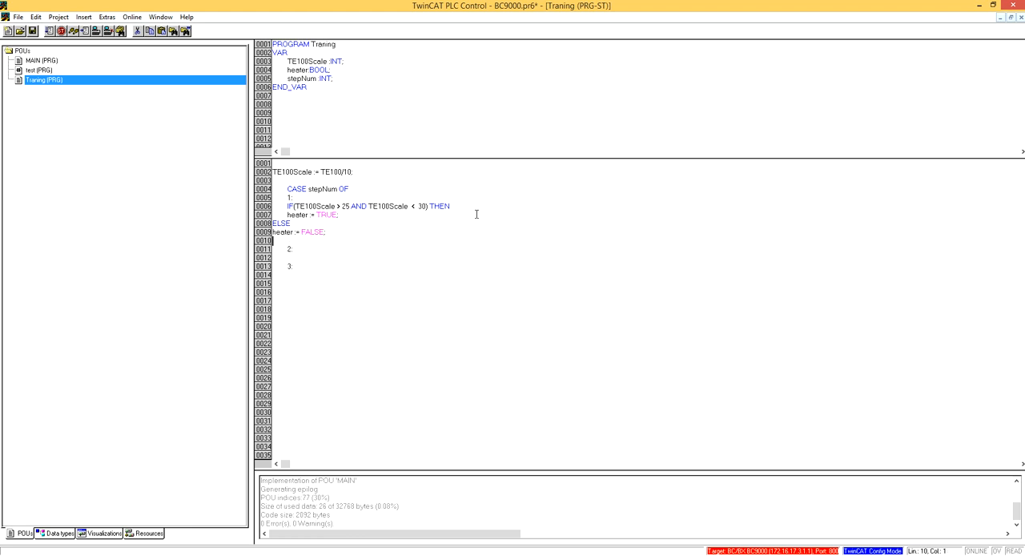
type("End")
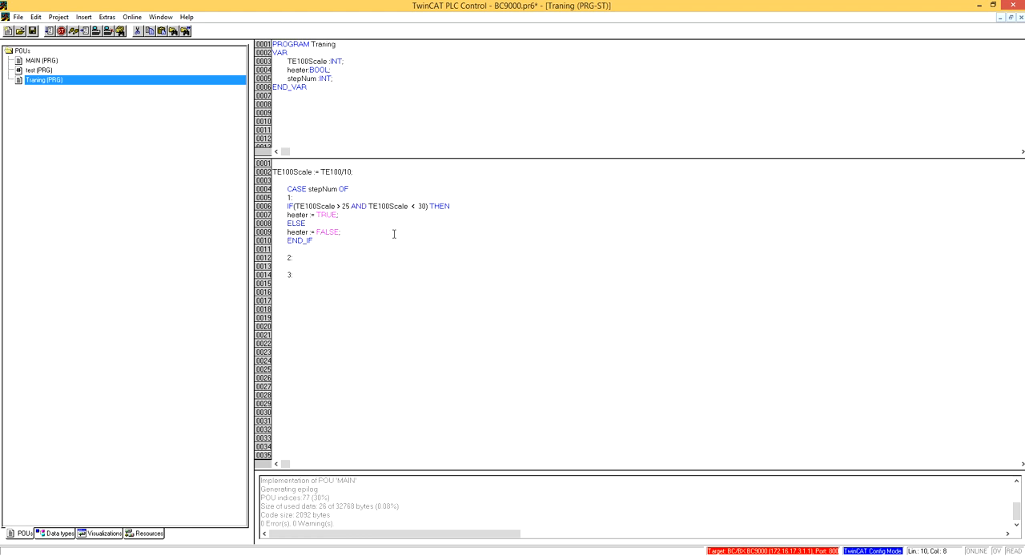
mouse_move(393, 234)
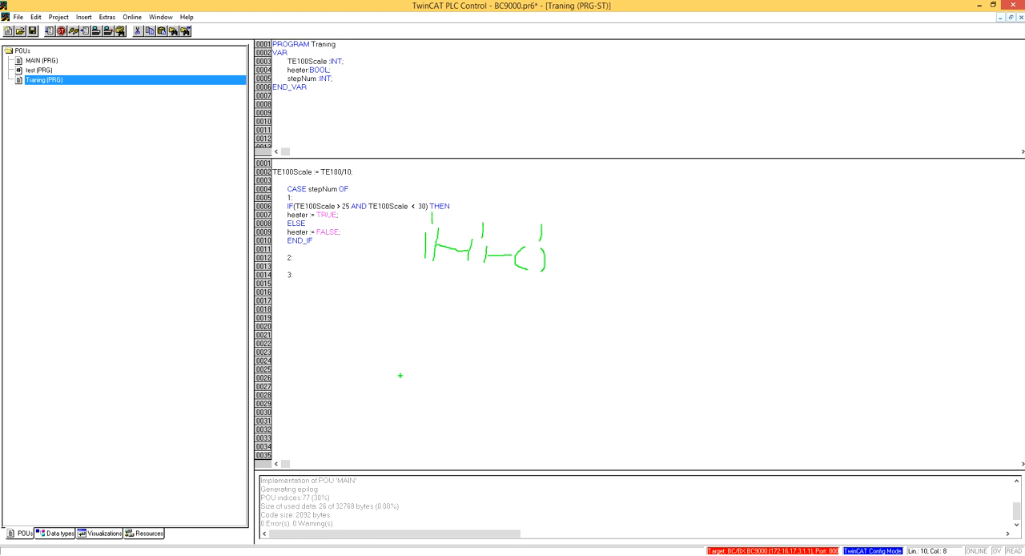
left_click_drag(440, 296, 462, 339)
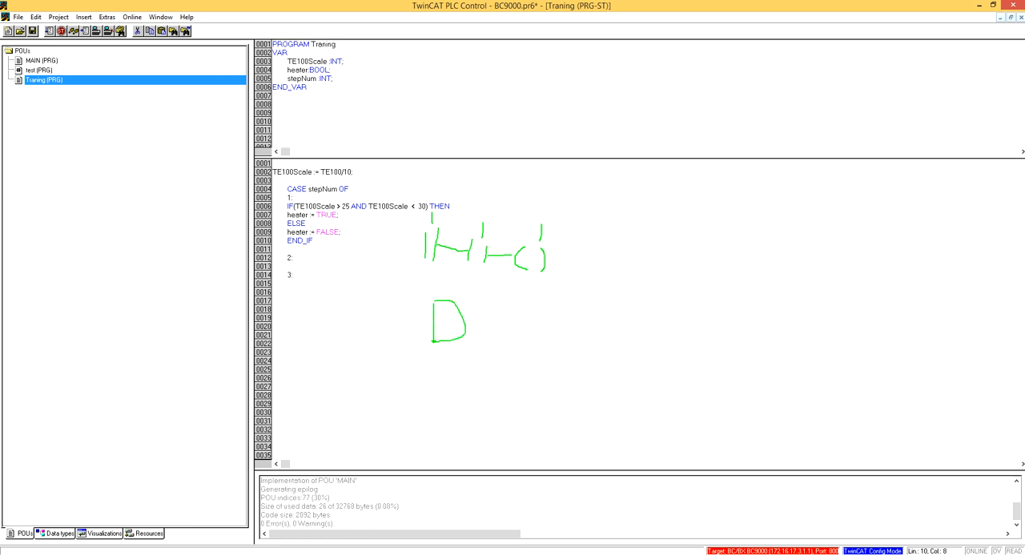
left_click_drag(413, 310, 432, 328)
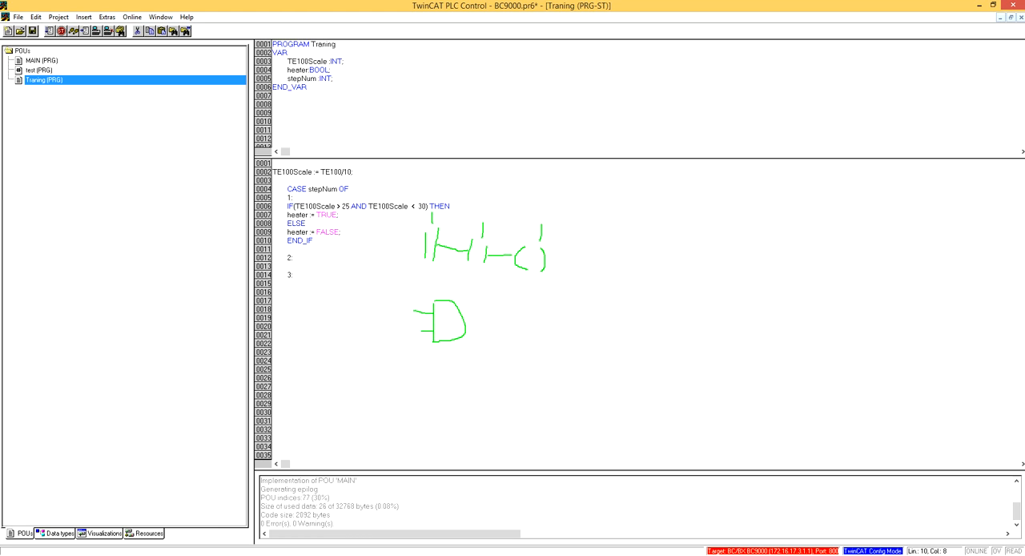
left_click_drag(403, 301, 436, 336)
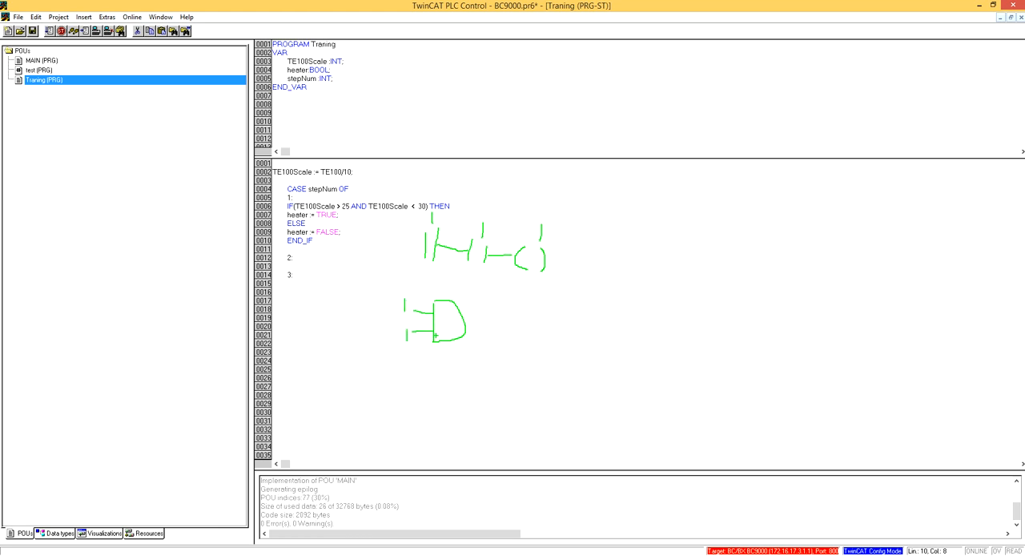
left_click_drag(465, 324, 506, 323)
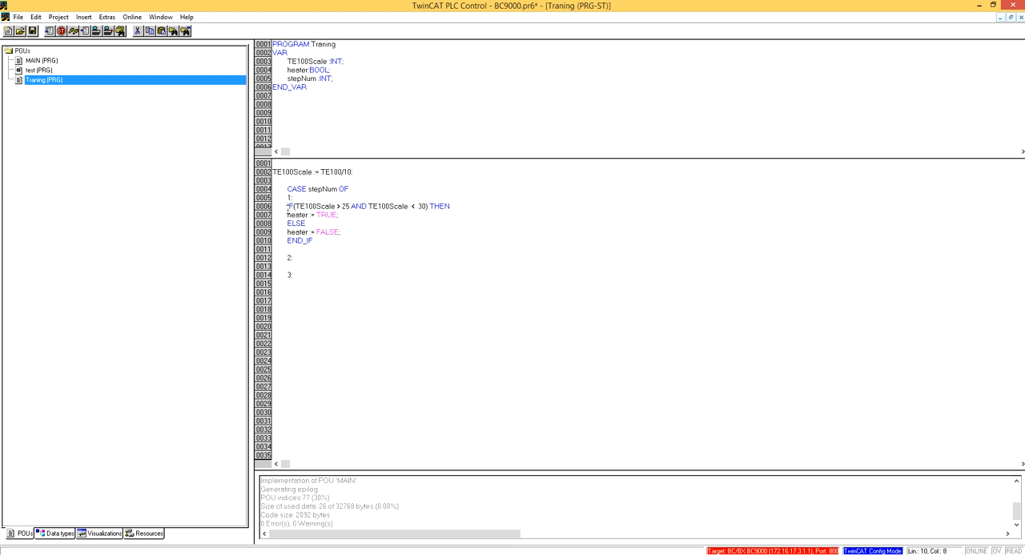
Step: Copy the IF block under cases 2 and 3 with limits 30/35 and 35/40
left_click_drag(286, 205, 314, 240)
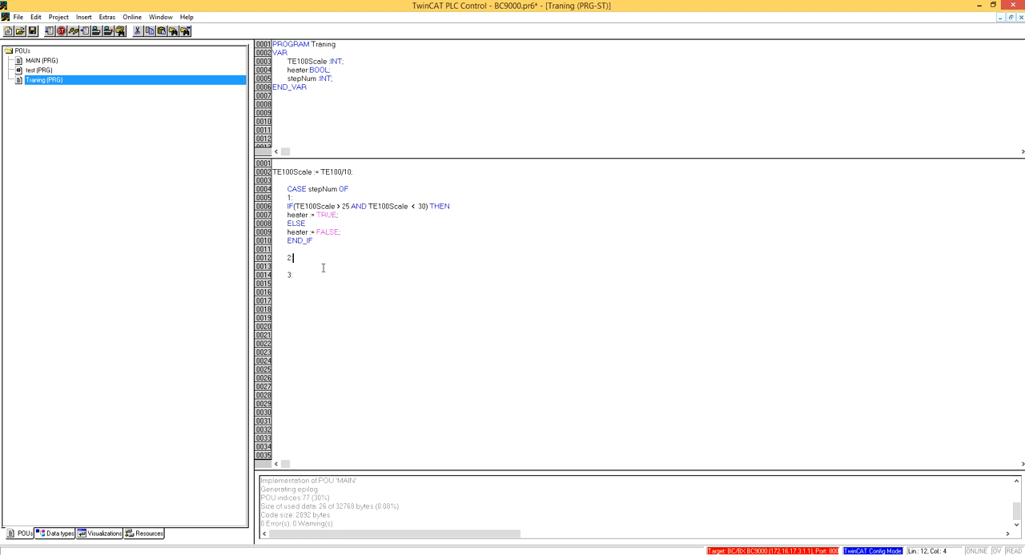
key("Return")
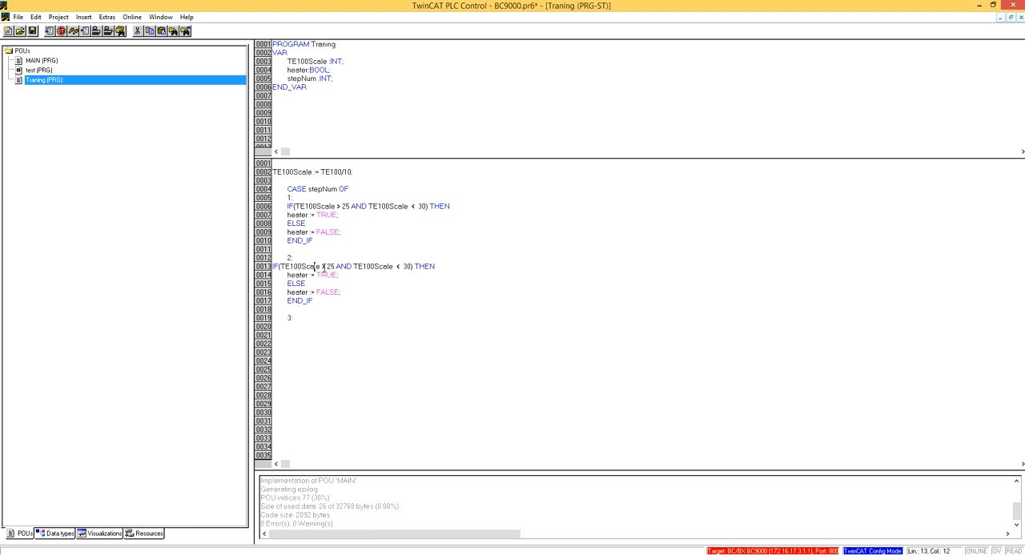
left_click(274, 265)
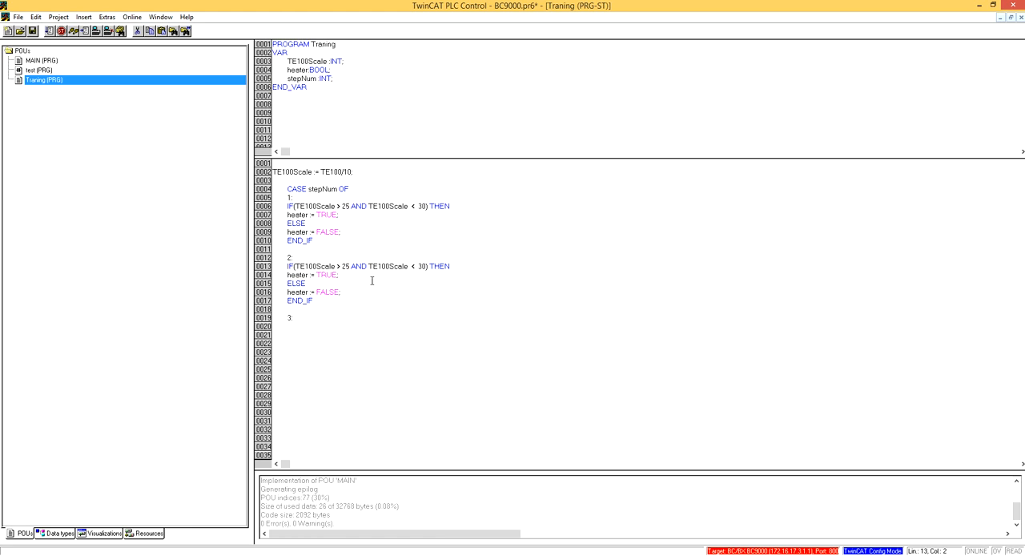
double_click(344, 266)
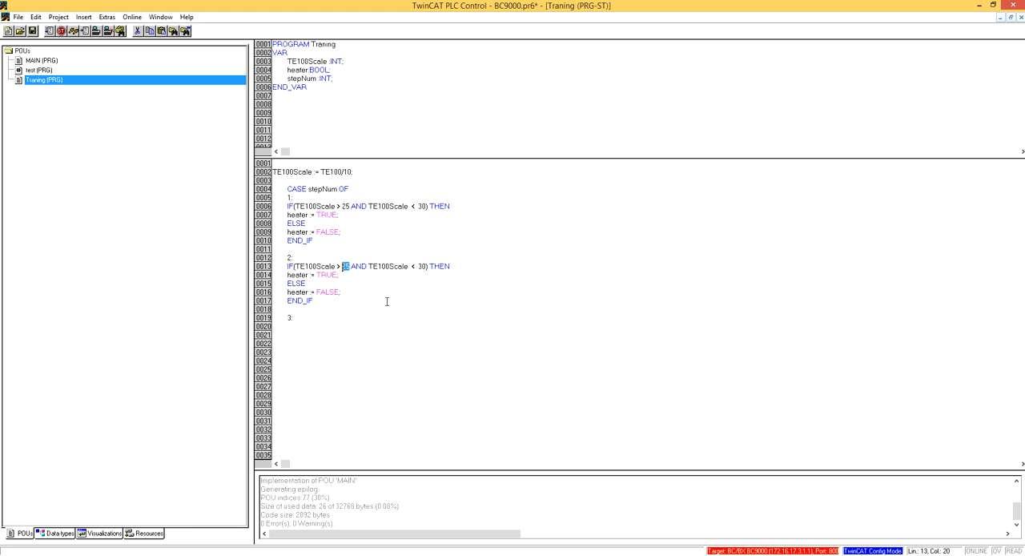
type("30")
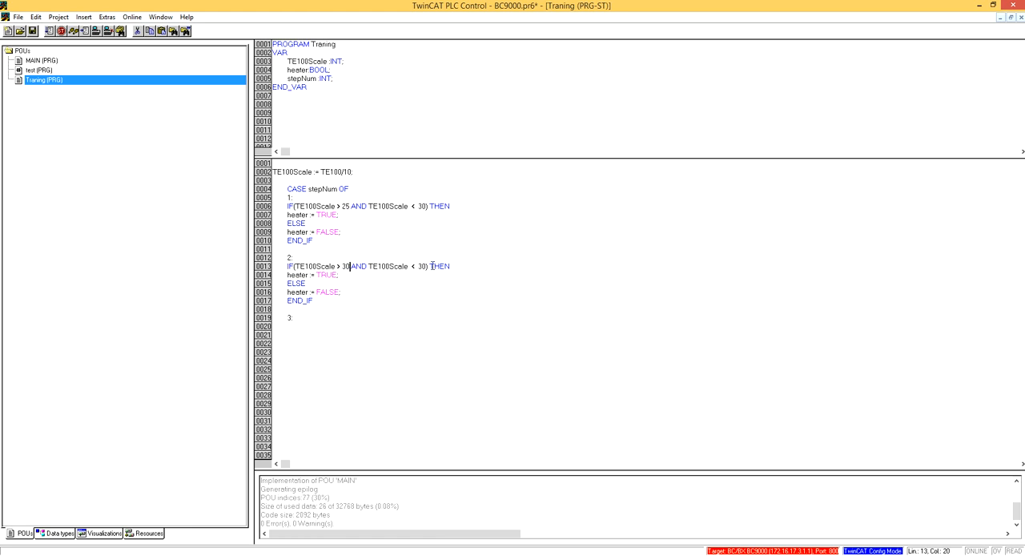
type("35")
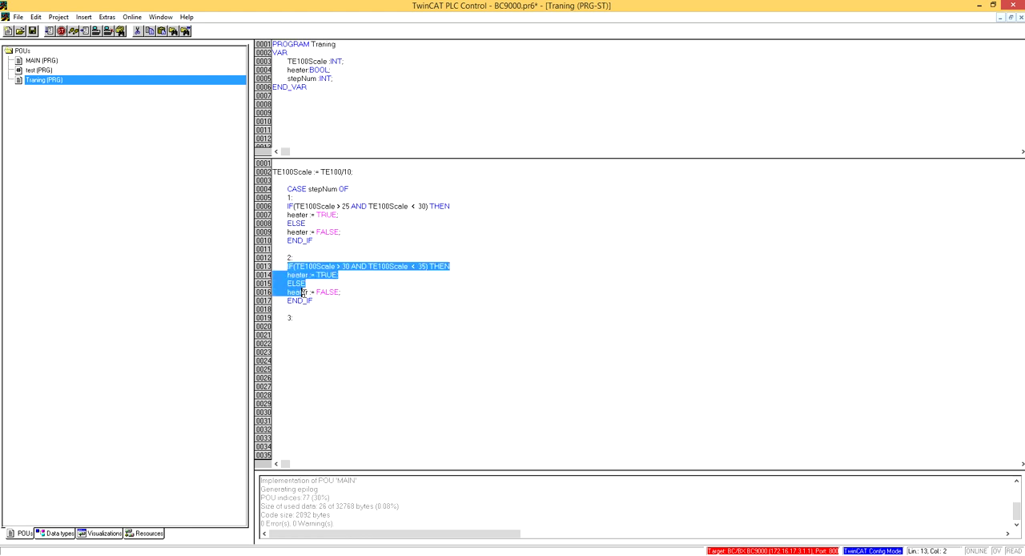
left_click(309, 328)
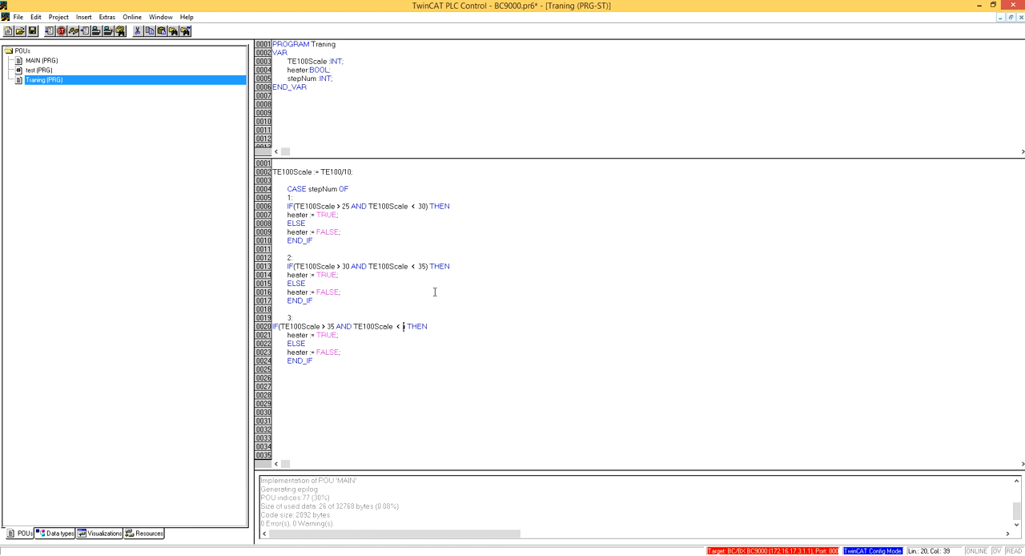
type("40")
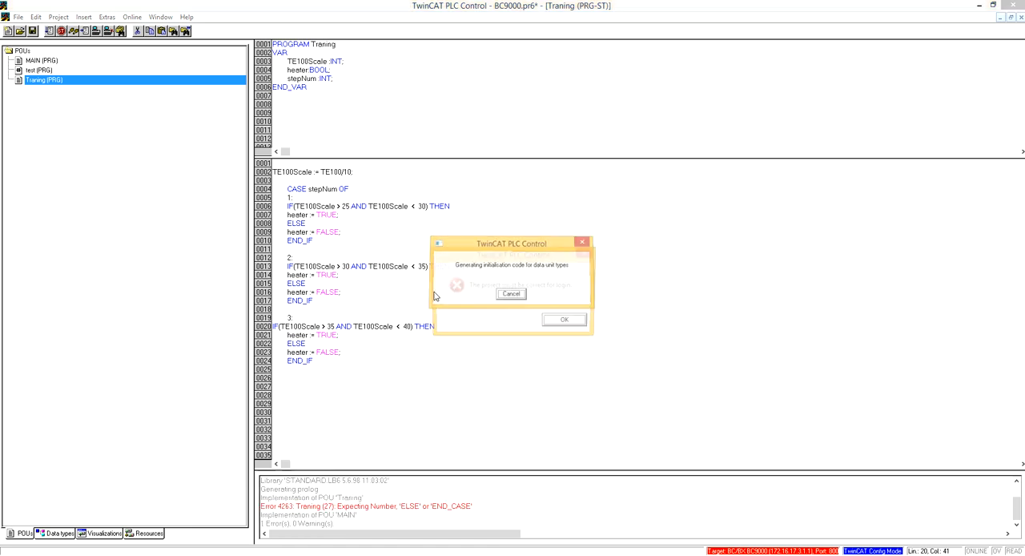
Step: Dismiss the build error and add END_CASE after step 3's END_IF
left_click(564, 319)
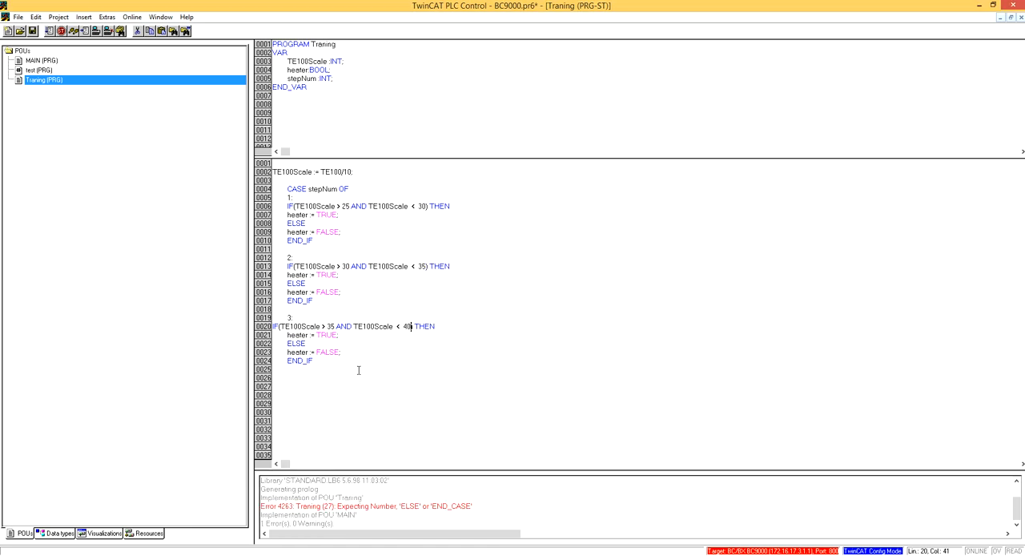
left_click(318, 335)
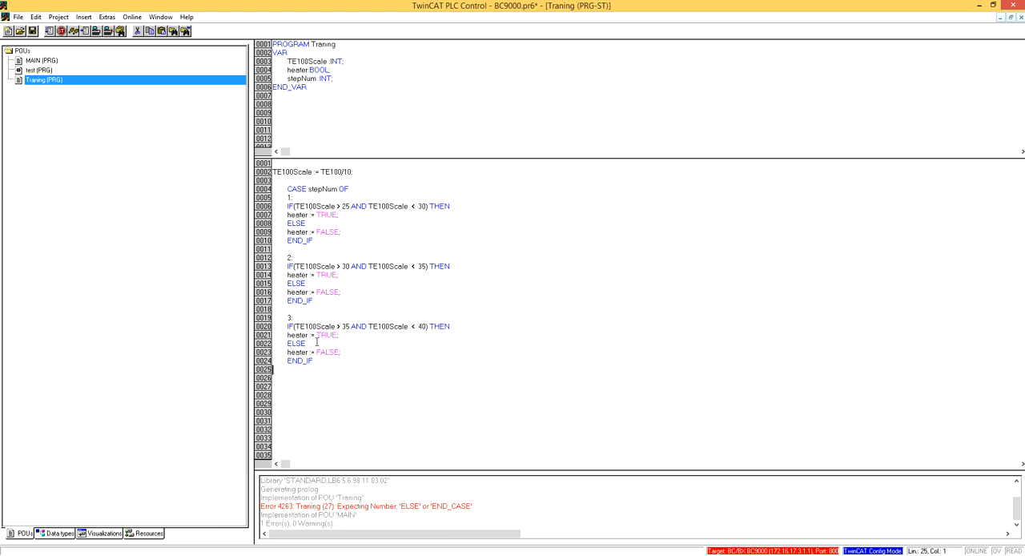
type("End")
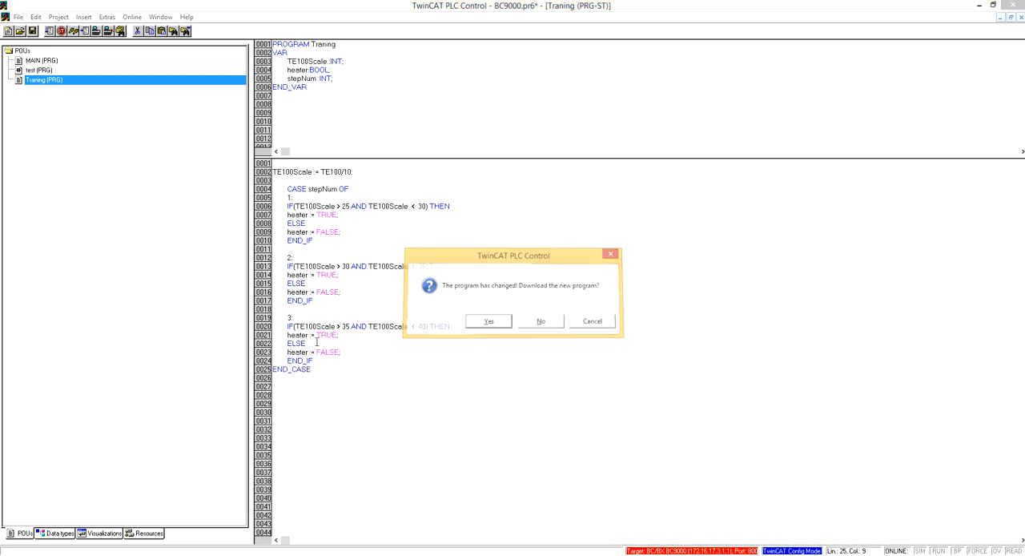
Step: Log in online and accept downloading the changed program to the controller
left_click(487, 320)
type("1")
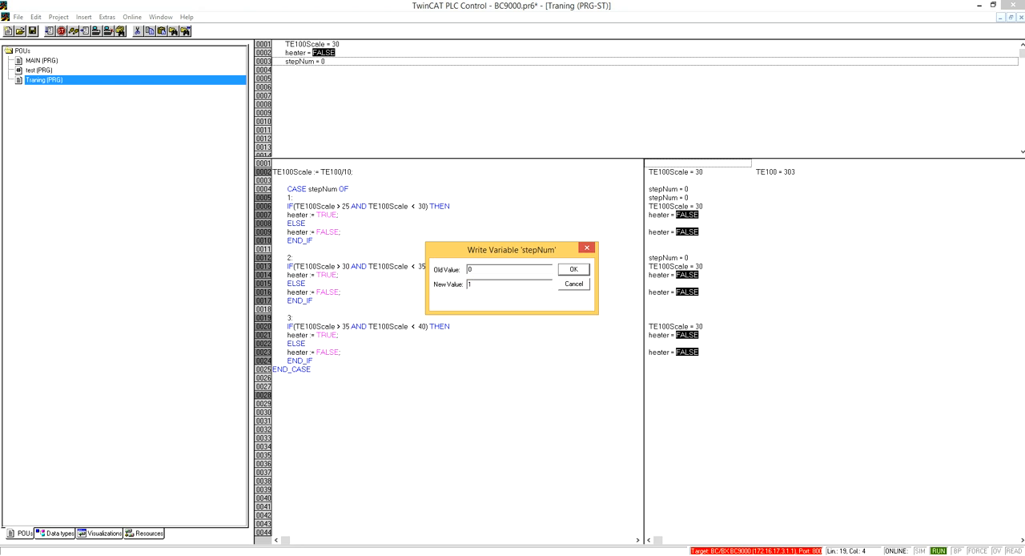
Step: Write 1 to stepNum, watch heater go TRUE at 29 then FALSE at 30, and reselect stepNum
left_click(573, 269)
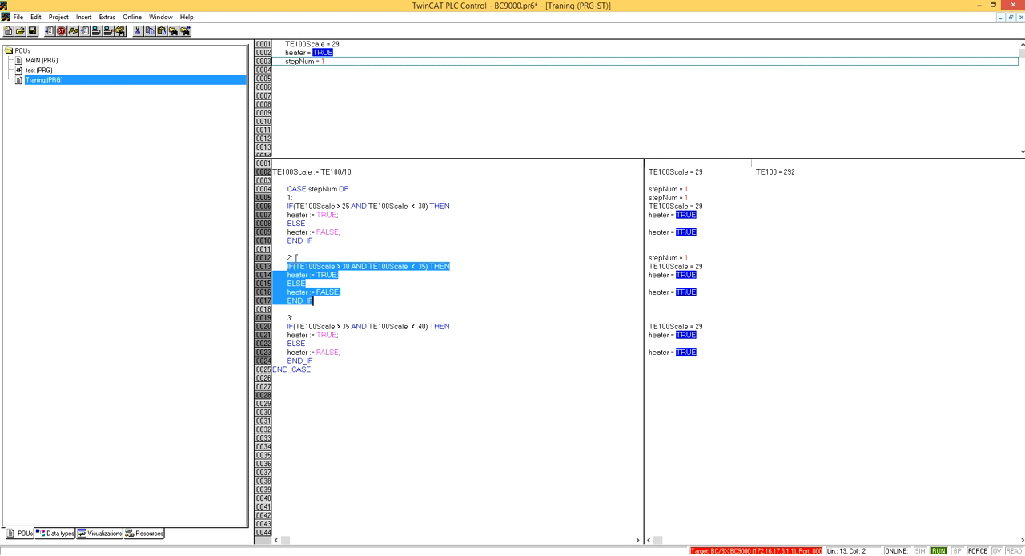
left_click(290, 257)
type("2")
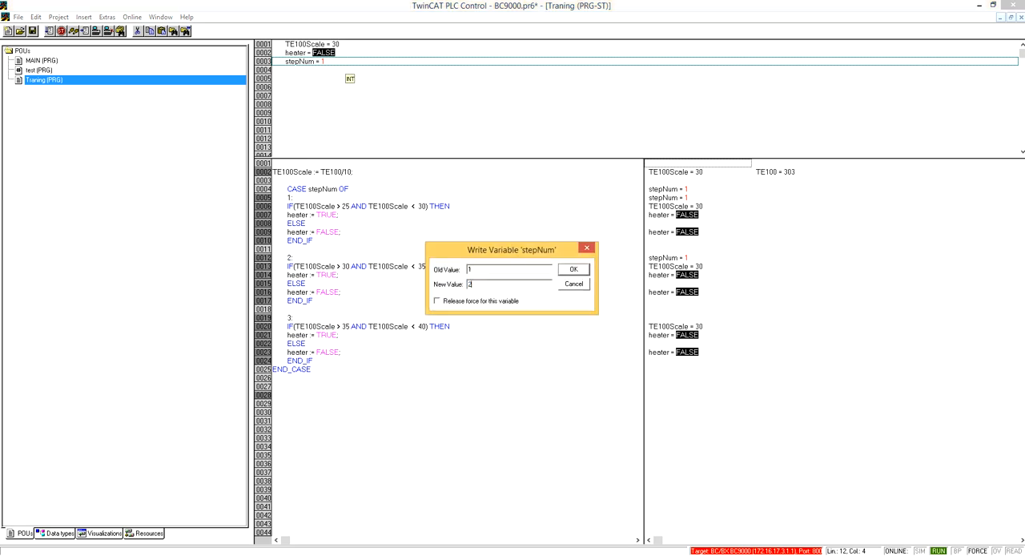
Step: Write 2 to stepNum so heater reads TRUE with TE100Scale at 34
left_click(573, 269)
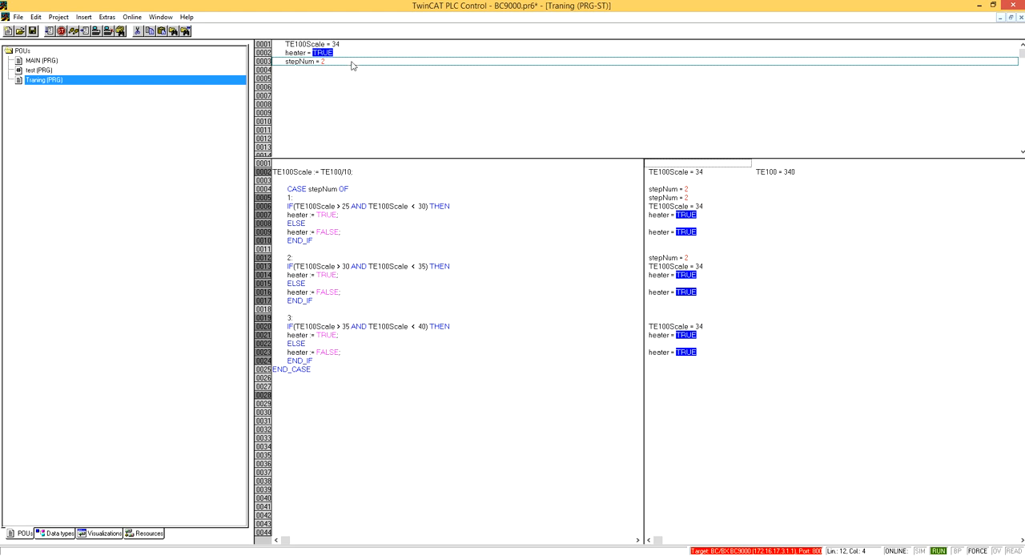
Step: Write 3 to stepNum so heater switches to FALSE with TE100Scale at 35
double_click(300, 61)
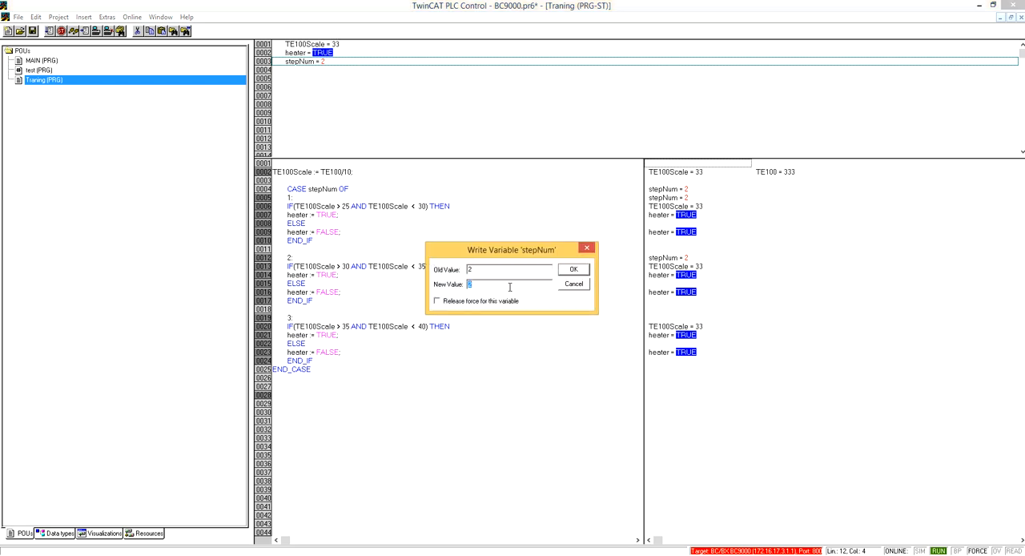
left_click(573, 269)
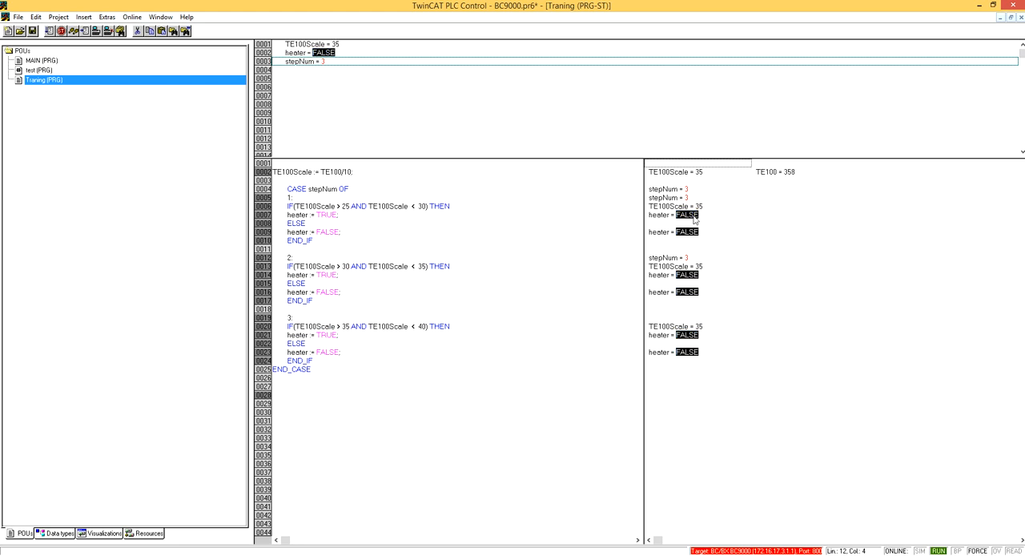
mouse_move(676, 247)
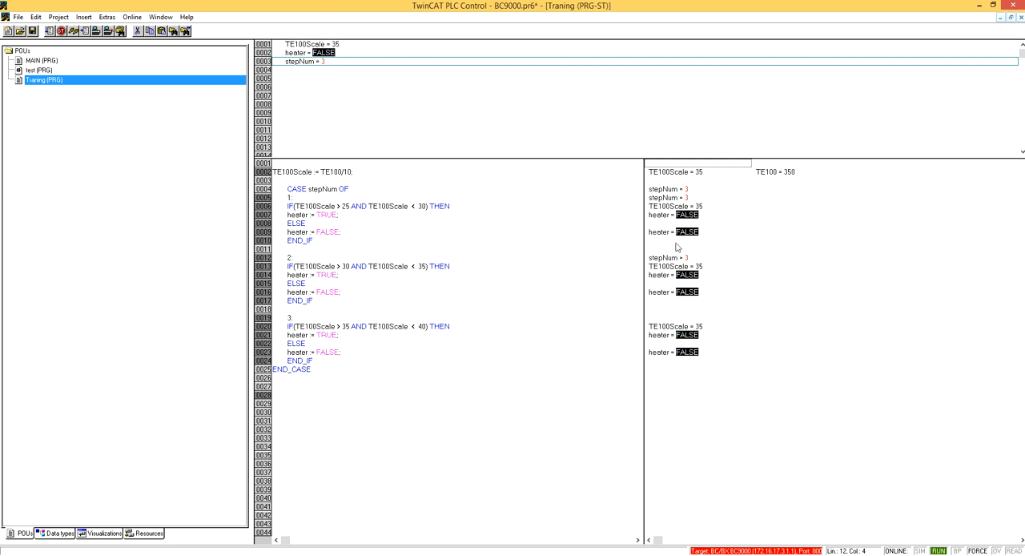